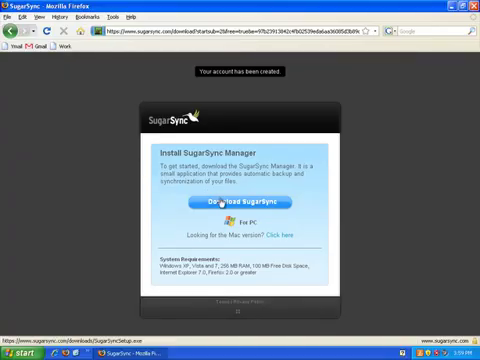
- Download the SugarSync Manager installer from the SugarSync website
click(251, 204)
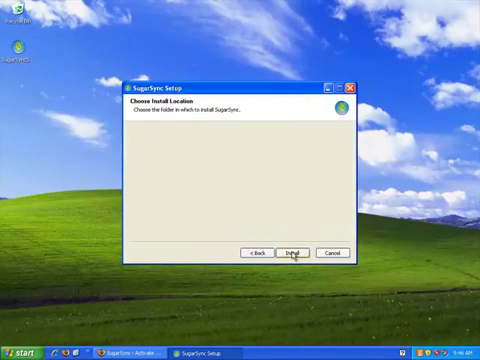
- Install SugarSync, name the computer 'Work Laptop' with the flip-flops picture, and keep Express Setup
click(293, 252)
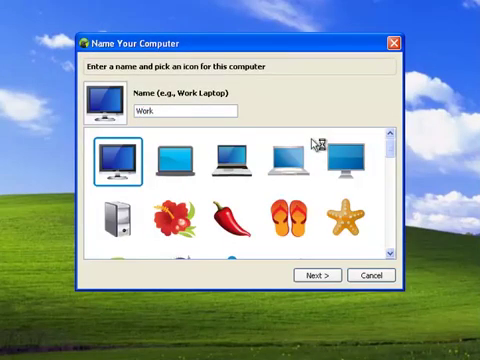
text(Laptop)
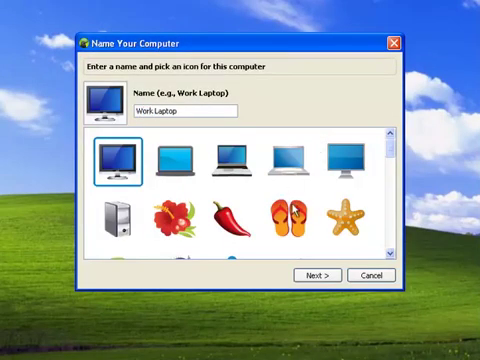
click(287, 213)
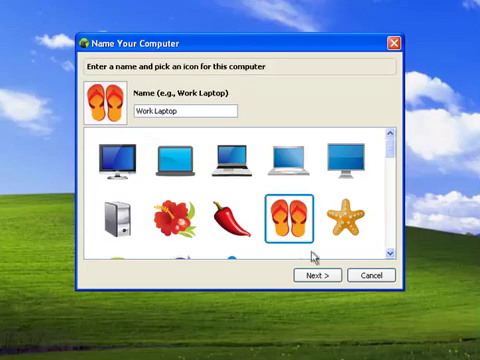
click(314, 275)
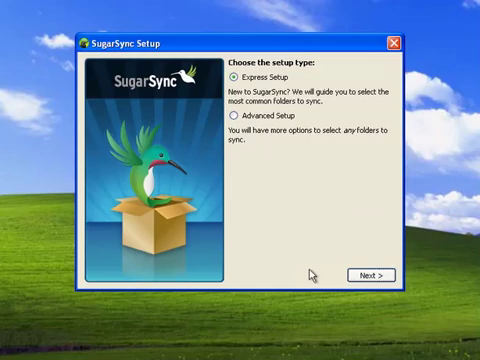
mouse_move(335, 278)
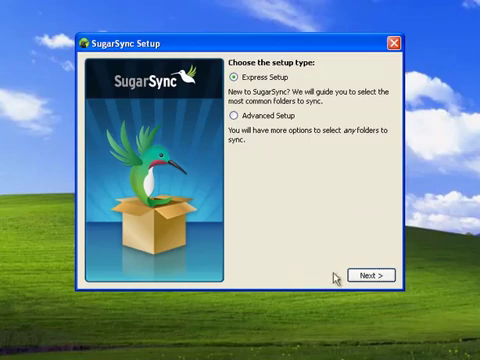
click(373, 276)
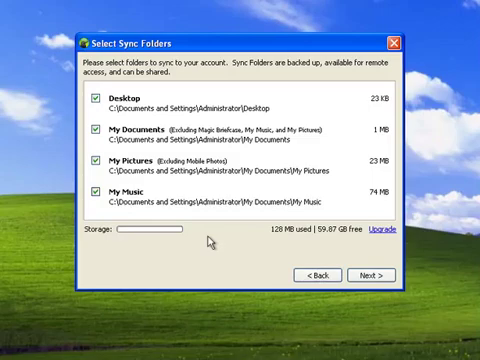
mouse_move(261, 260)
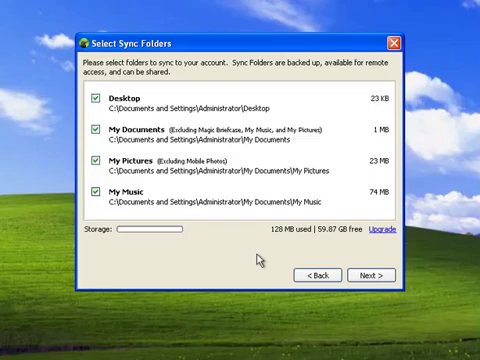
mouse_move(292, 268)
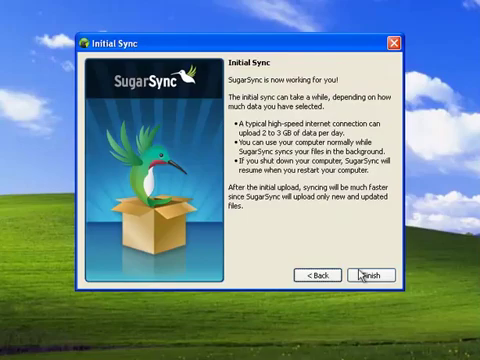
- Finish setup syncing Desktop, My Documents, My Pictures and My Music, starting the initial sync
click(371, 274)
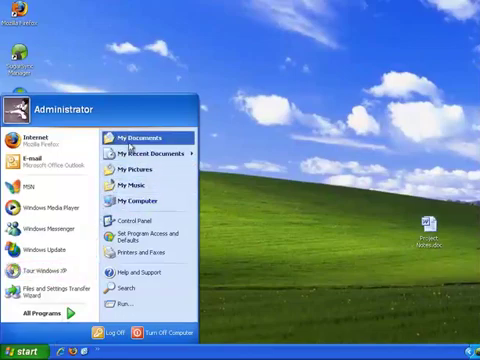
- Launch Microsoft Word from the Start menu for a new document
click(143, 137)
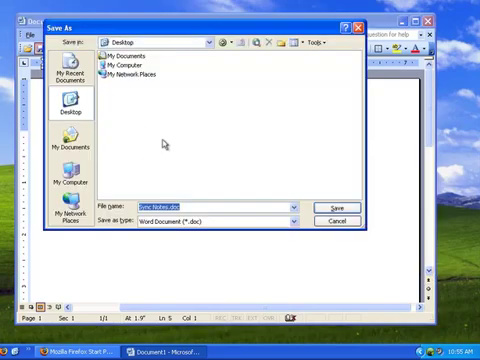
- Save the notes to the Desktop as Sync Notes.doc and close Word
click(341, 207)
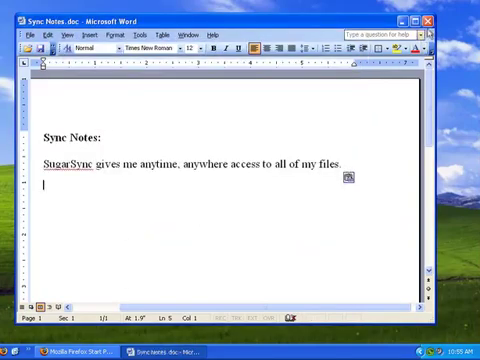
click(417, 17)
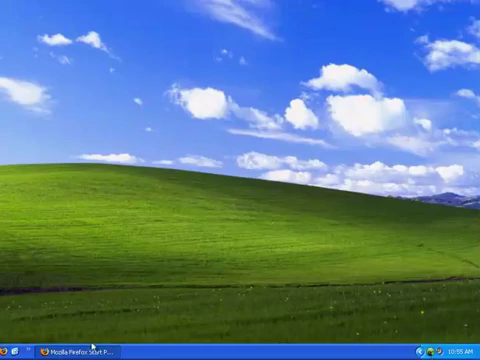
- Browse to the Desktop folder to confirm Sync Notes.doc is synced, then close the window
click(20, 350)
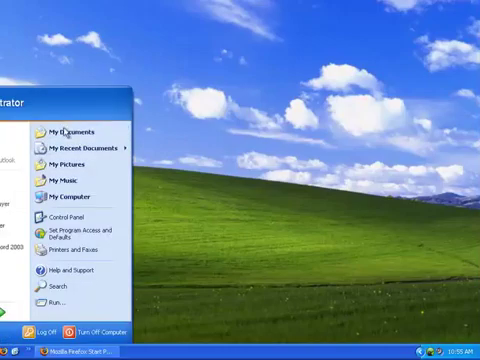
click(73, 131)
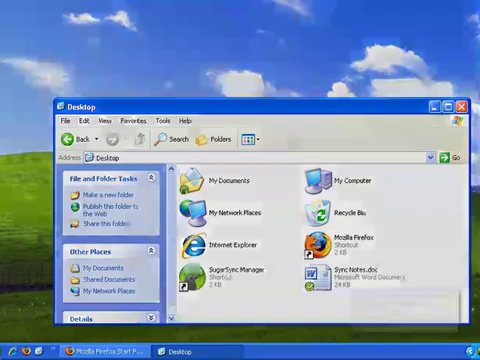
click(448, 104)
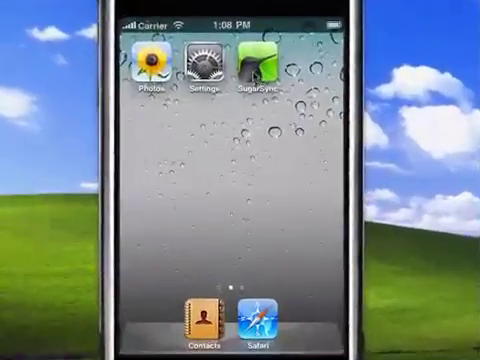
- In the SugarSync app, view Sync Notes.doc from Work Laptop's Desktop folder
click(262, 66)
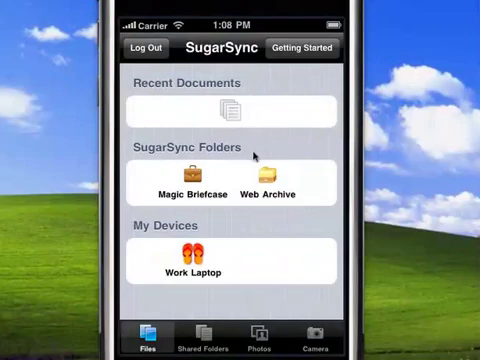
mouse_move(193, 283)
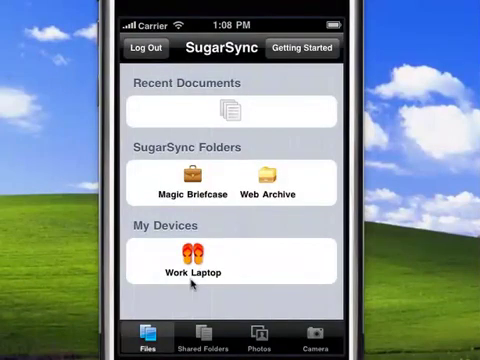
click(198, 262)
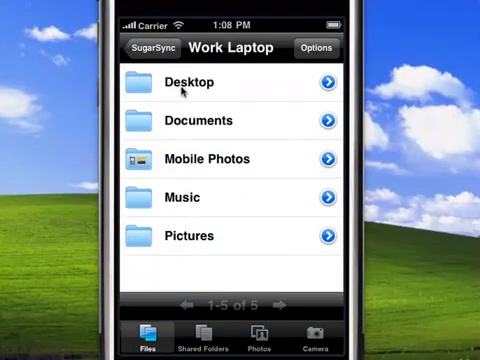
click(190, 82)
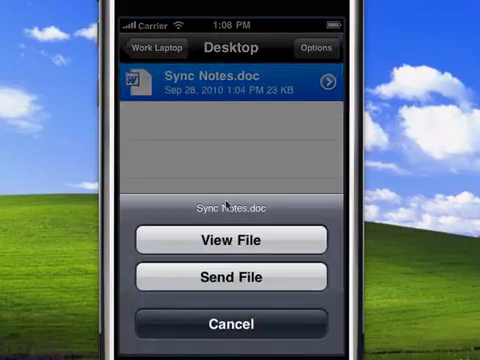
click(230, 239)
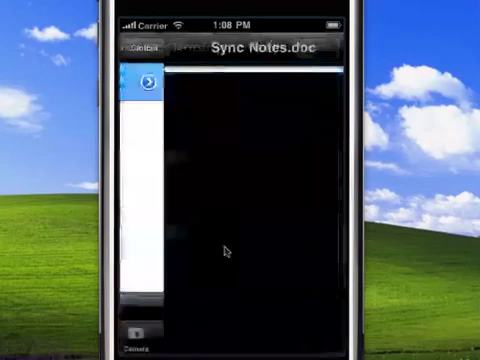